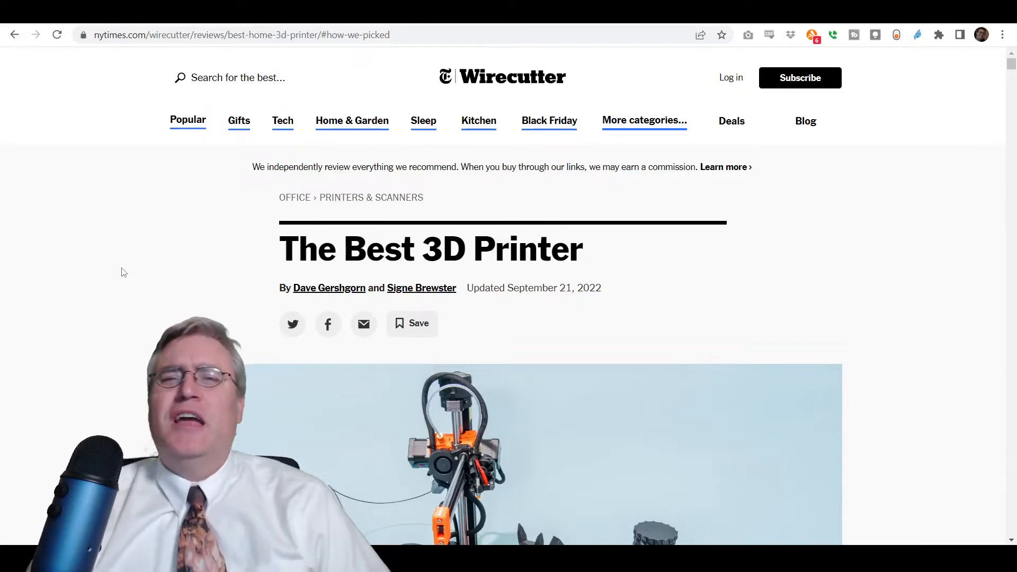
Scroll through the Wirecutter guide to the 'Our pick' Prusa Mini+ card priced at $459.
scroll("down", 3)
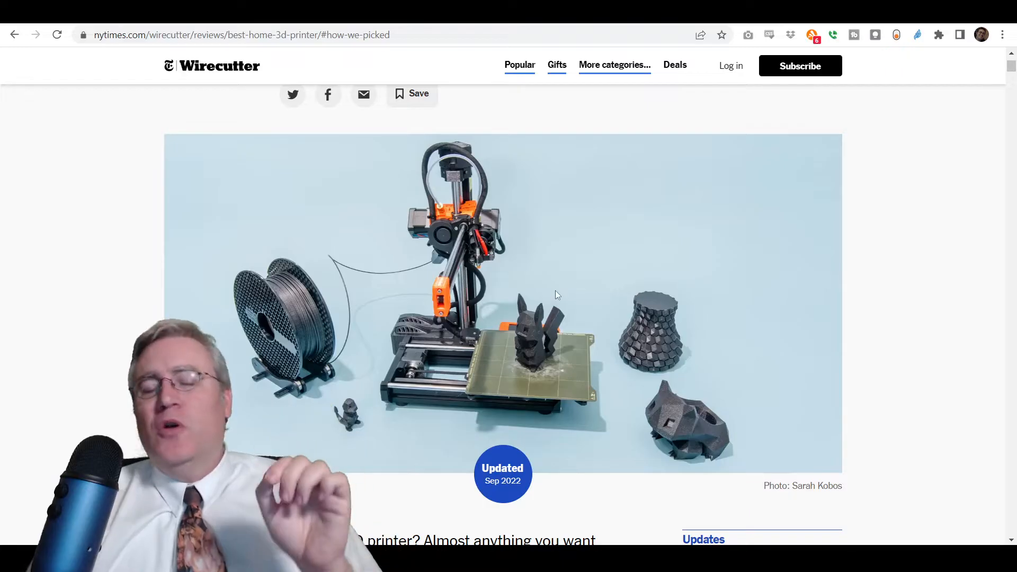
mouse_move(550, 293)
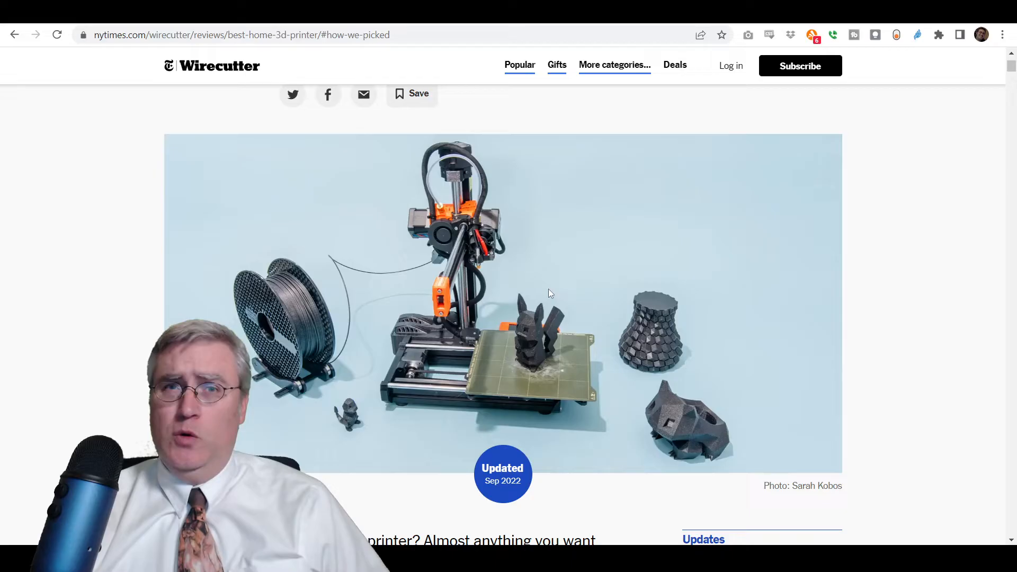
mouse_move(494, 271)
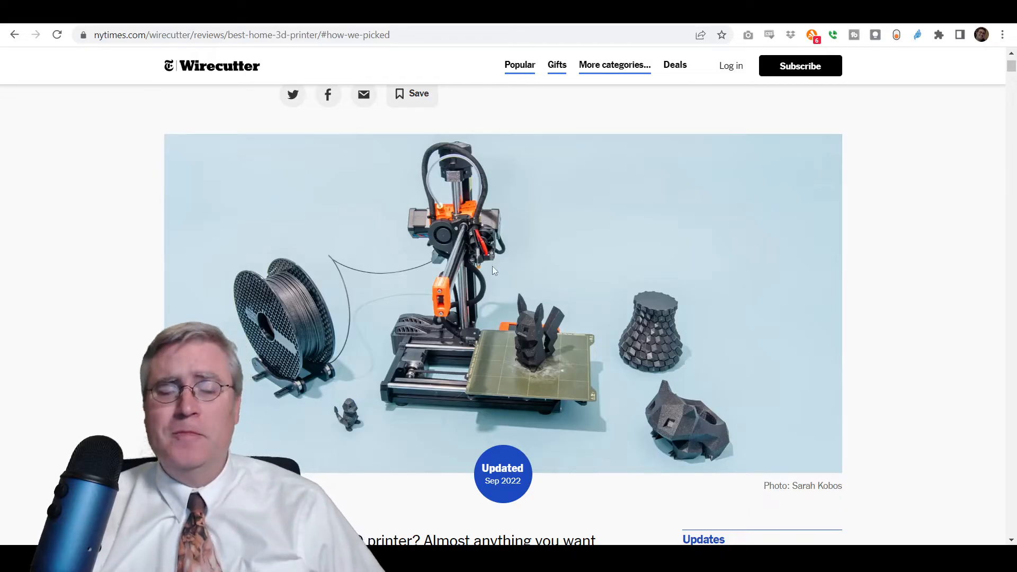
scroll("down", 3)
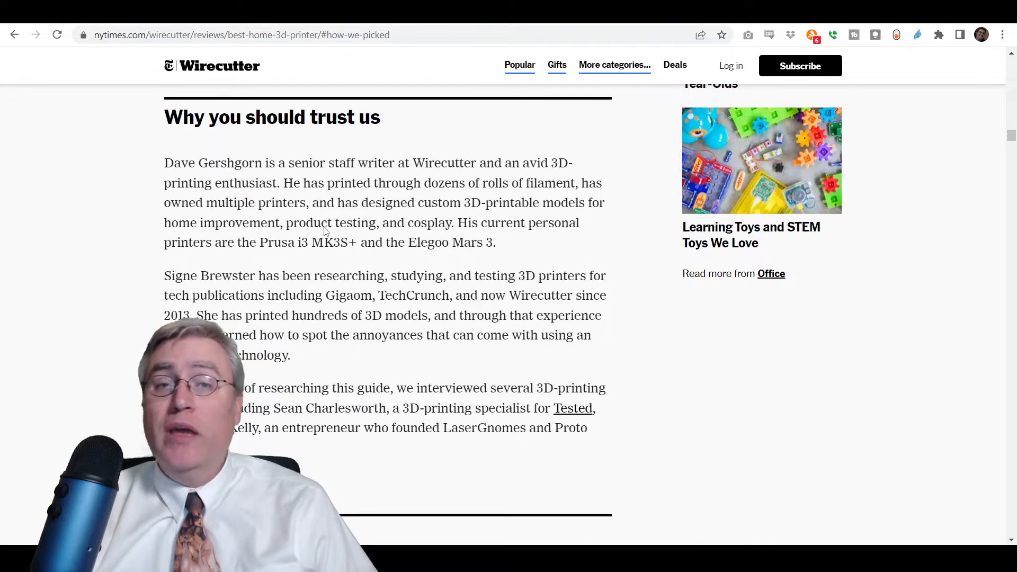
scroll("down", 3)
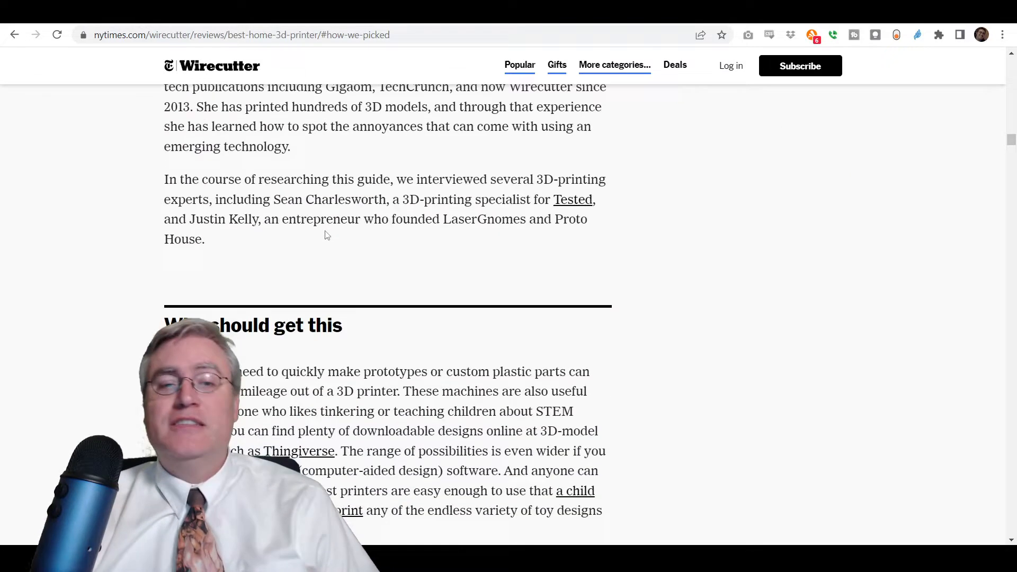
scroll("down", 3)
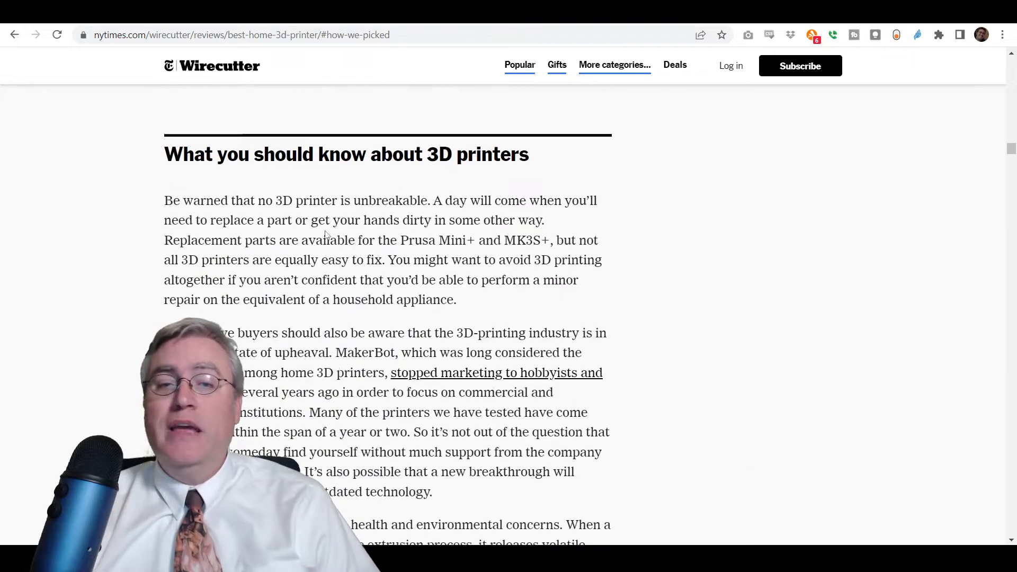
scroll("down", 3)
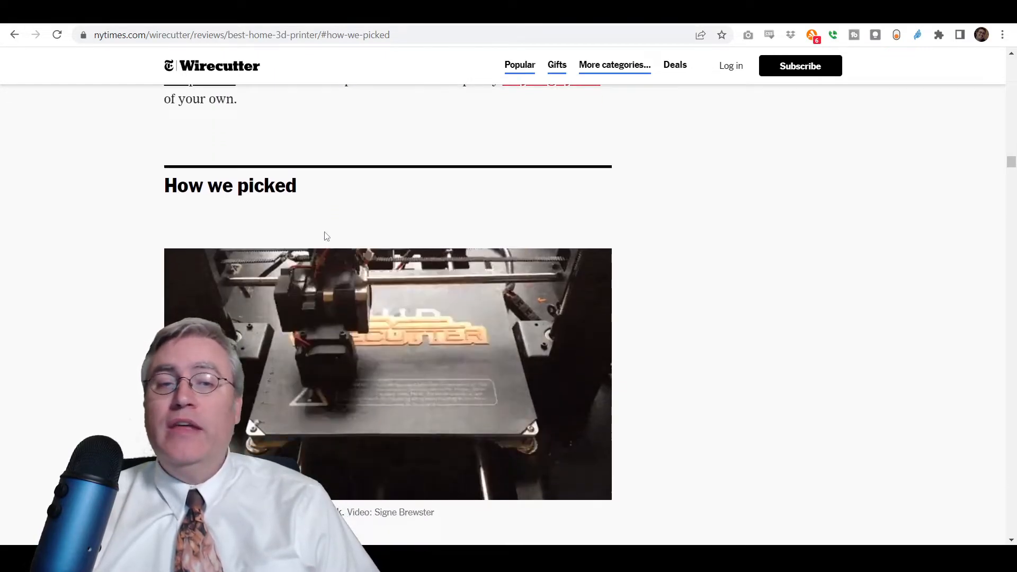
scroll("down", 3)
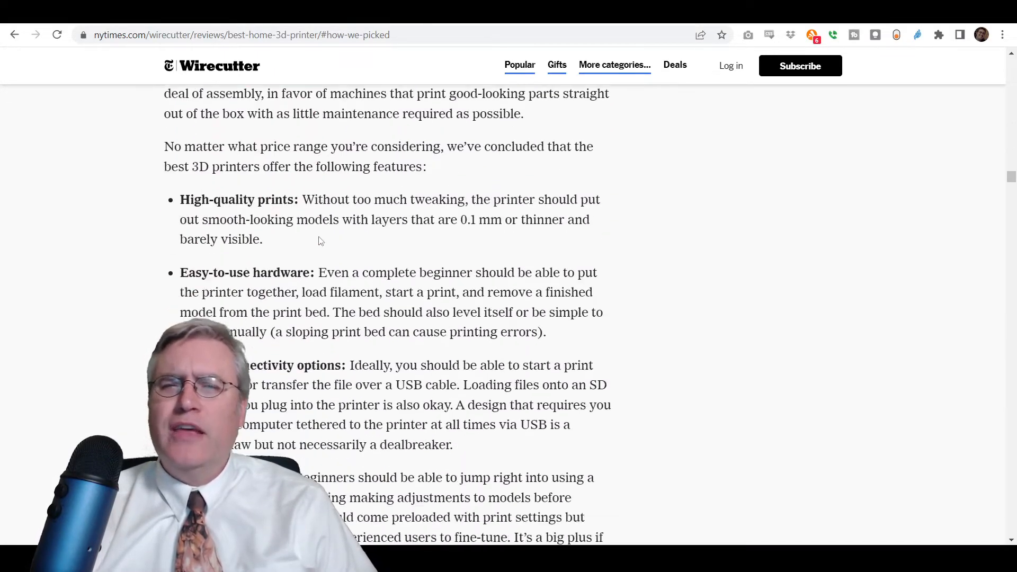
scroll("down", 3)
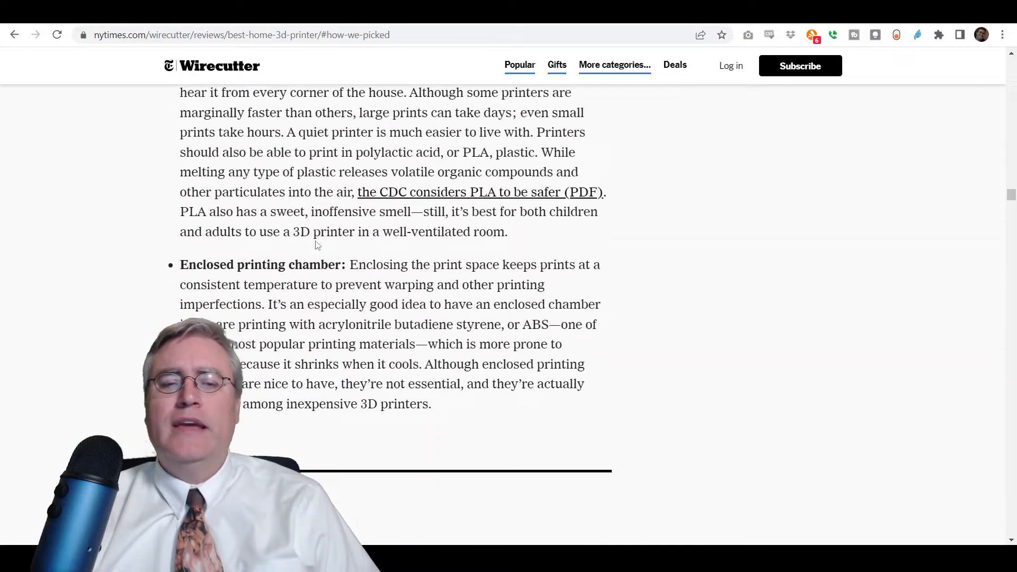
scroll("down", 3)
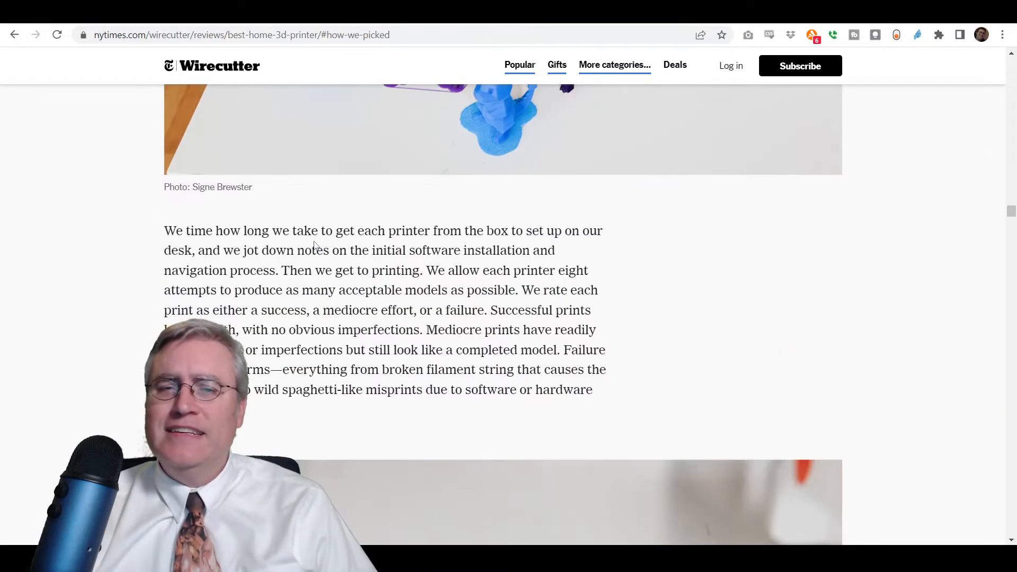
scroll("down", 3)
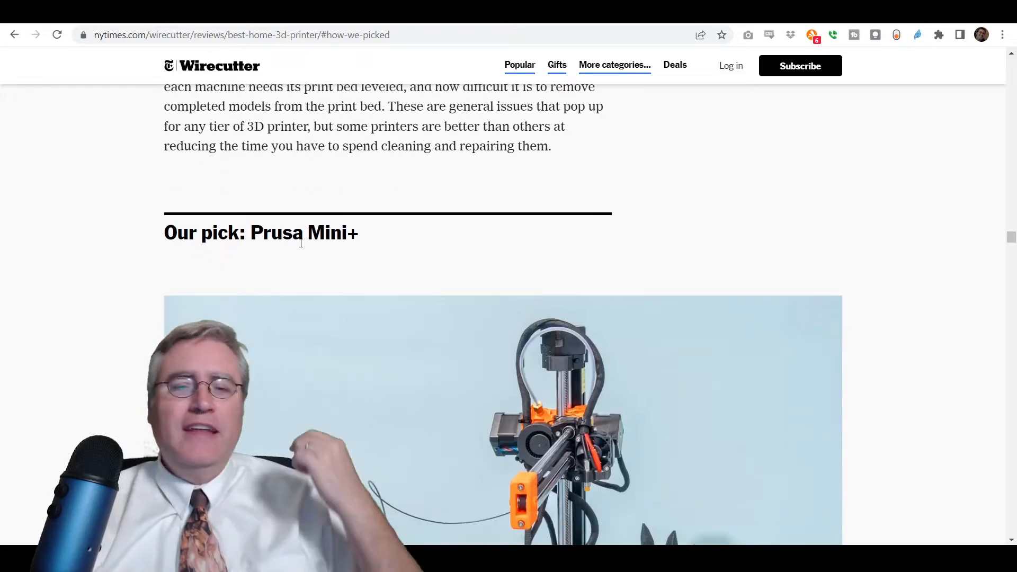
scroll("down", 3)
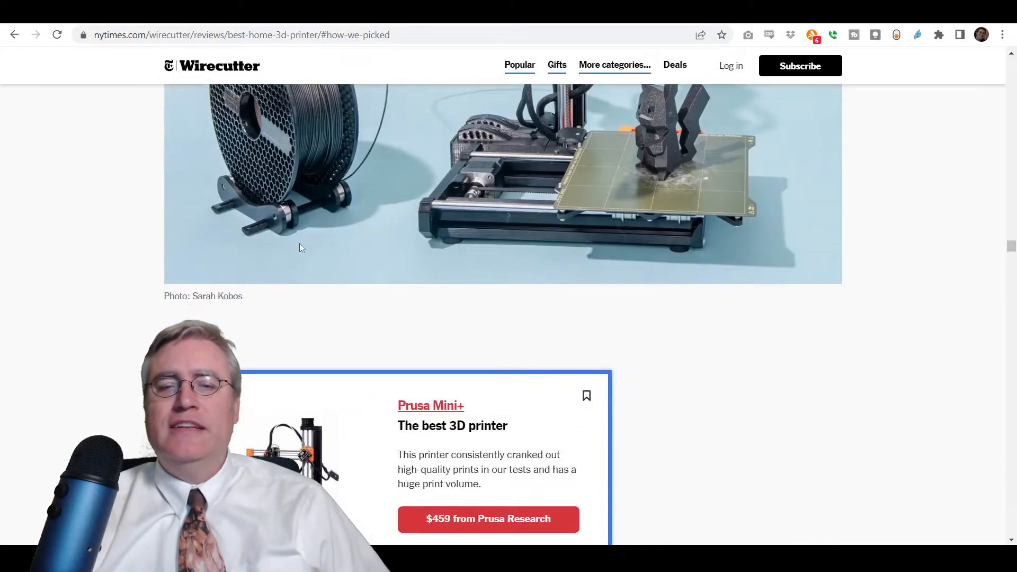
scroll("down", 3)
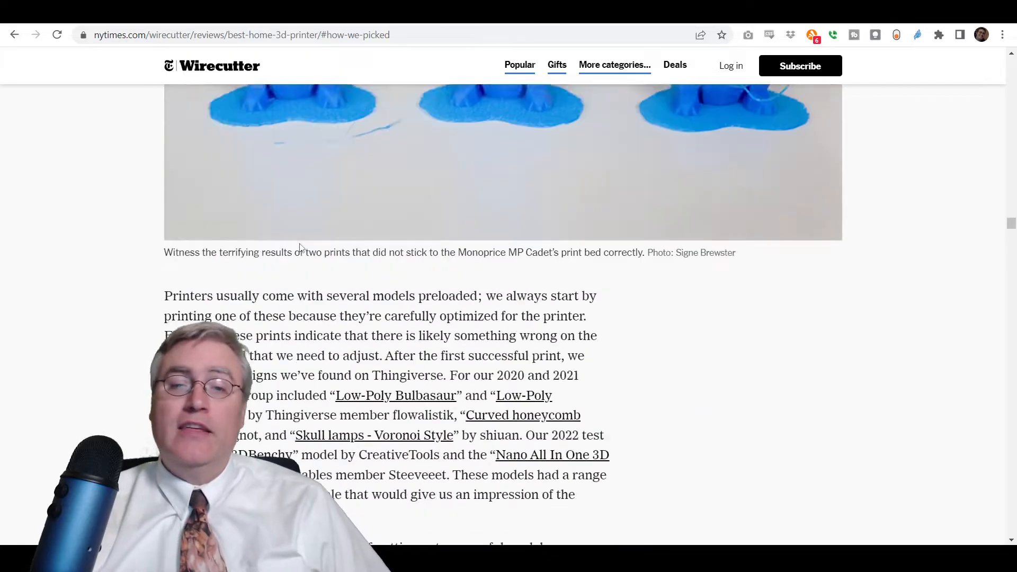
scroll("down", 3)
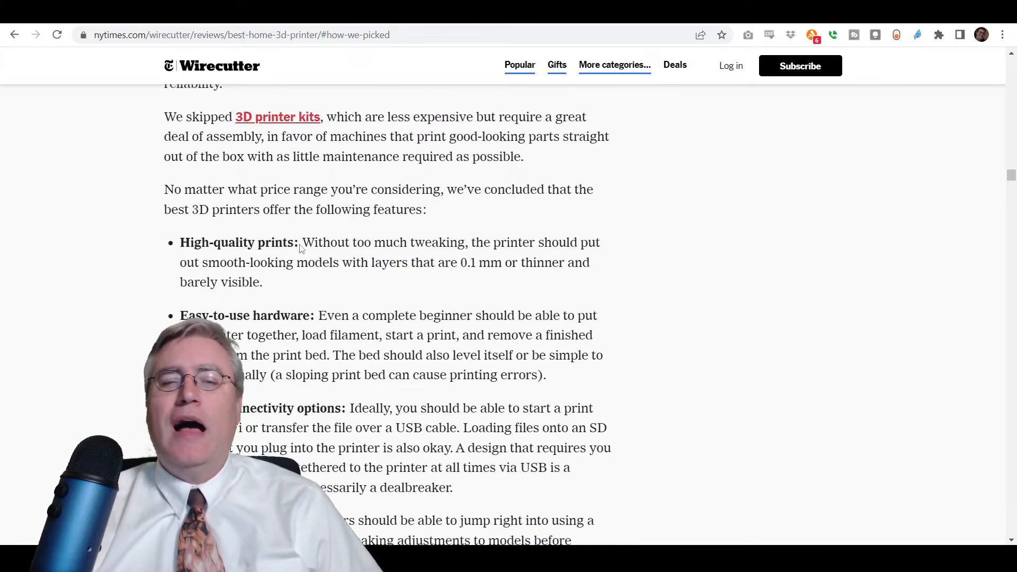
scroll("down", 3)
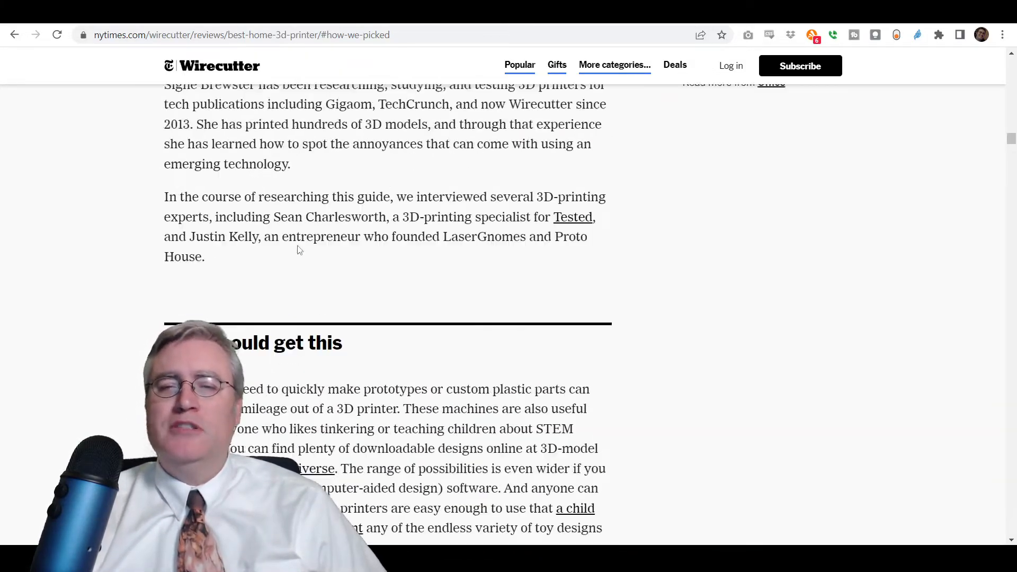
scroll("down", 3)
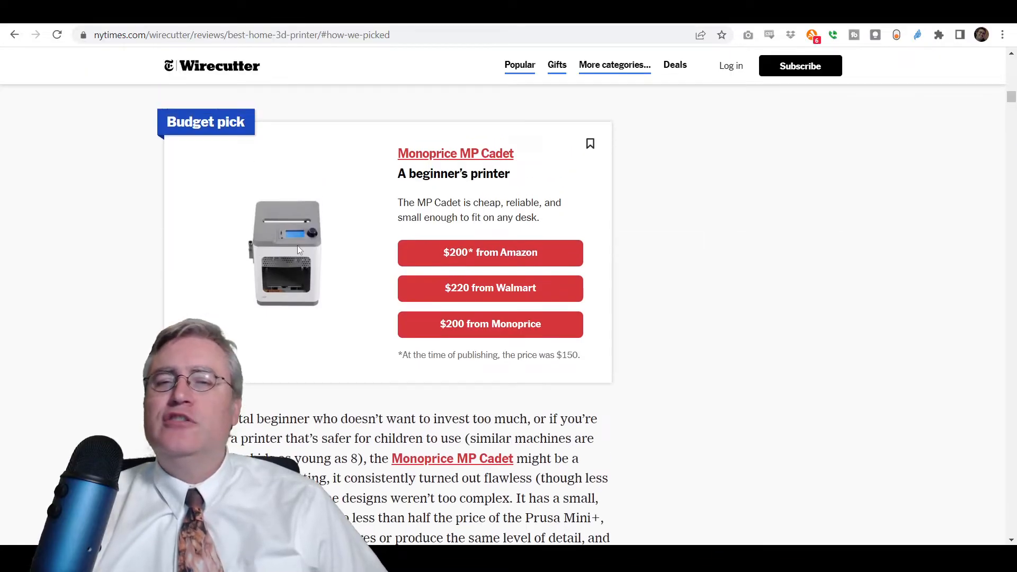
scroll("down", 3)
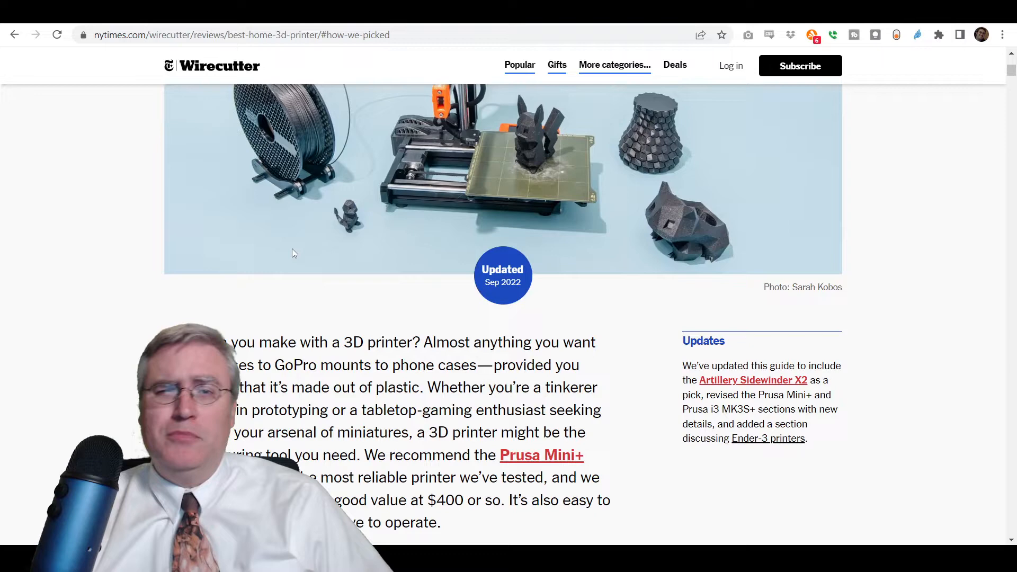
scroll("down", 3)
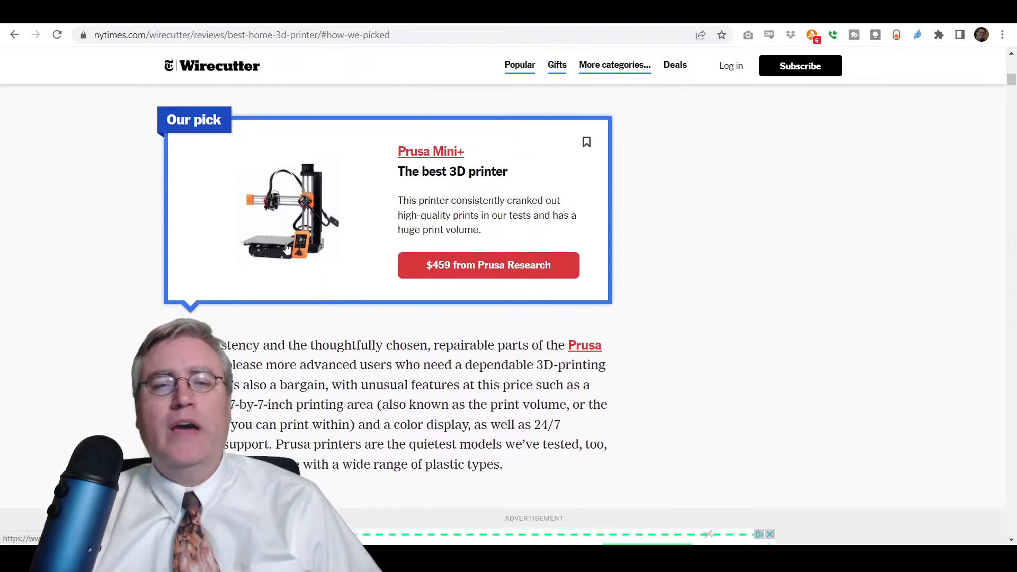
scroll("down", 3)
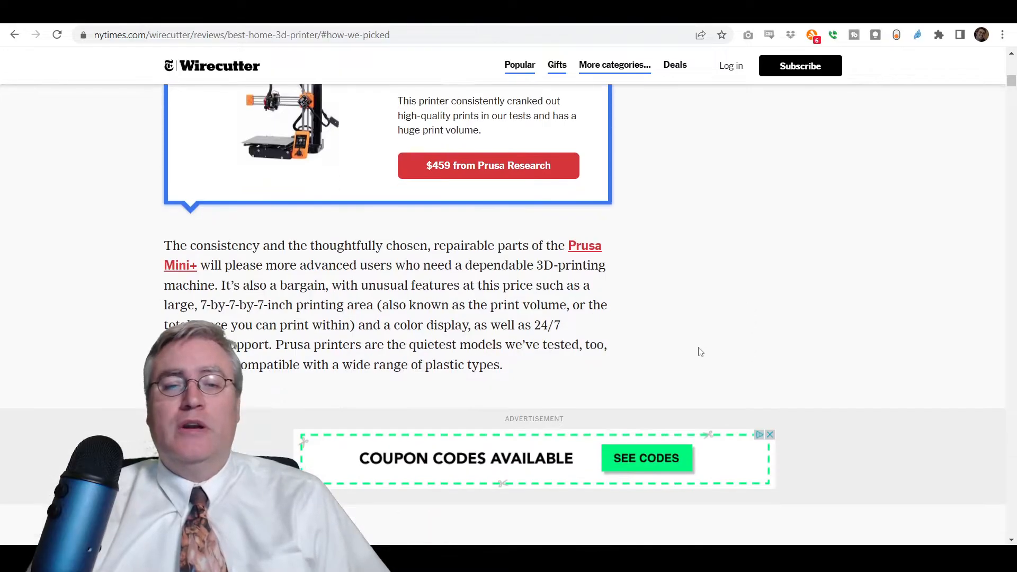
Scroll to the paragraph on the Prusa Mini+'s repairable parts and print volume.
scroll("down", 3)
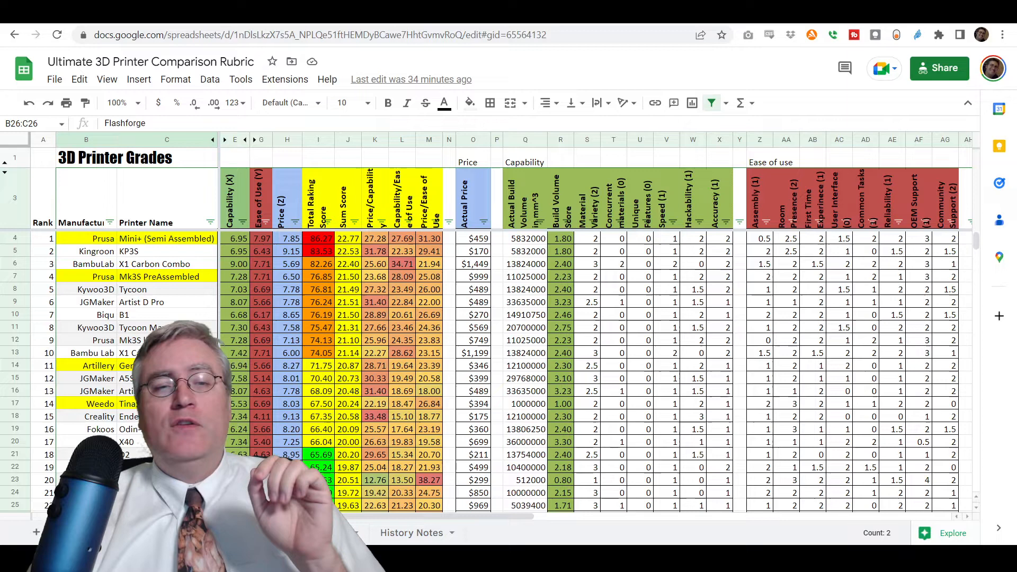
Select a cell in the 3D Printer Grades list, where Prusa Mini+ ranks first.
left_click(86, 341)
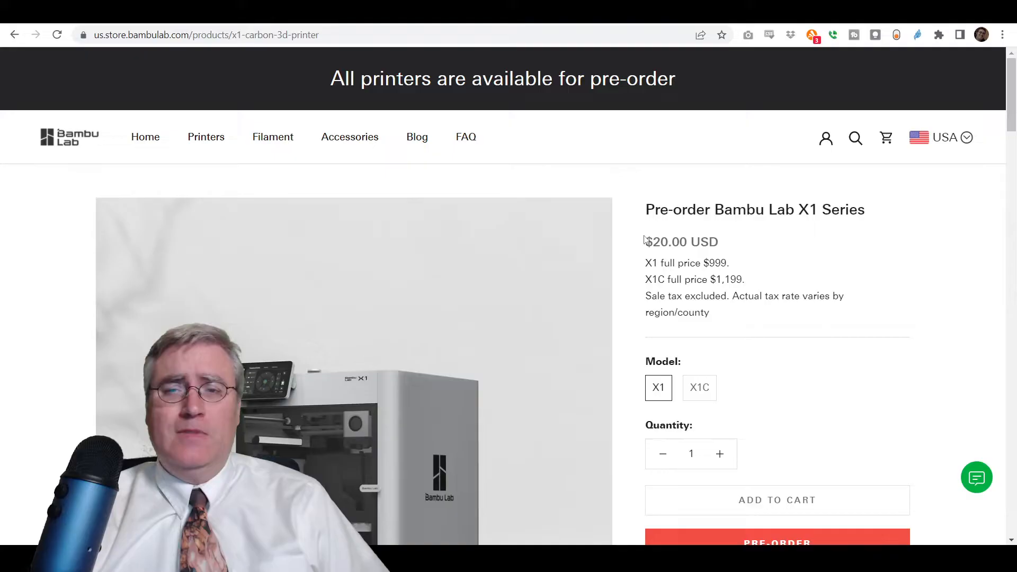
Scroll the Bambu Lab X1 Series pre-order page listing X1 at $999 and X1C at $1,199.
scroll("down", 3)
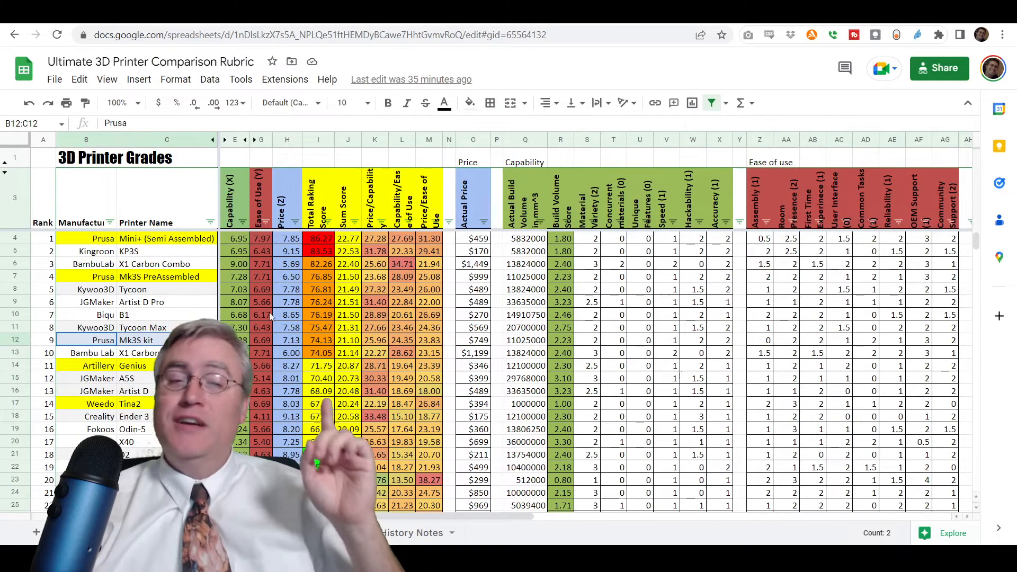
scroll("down", 3)
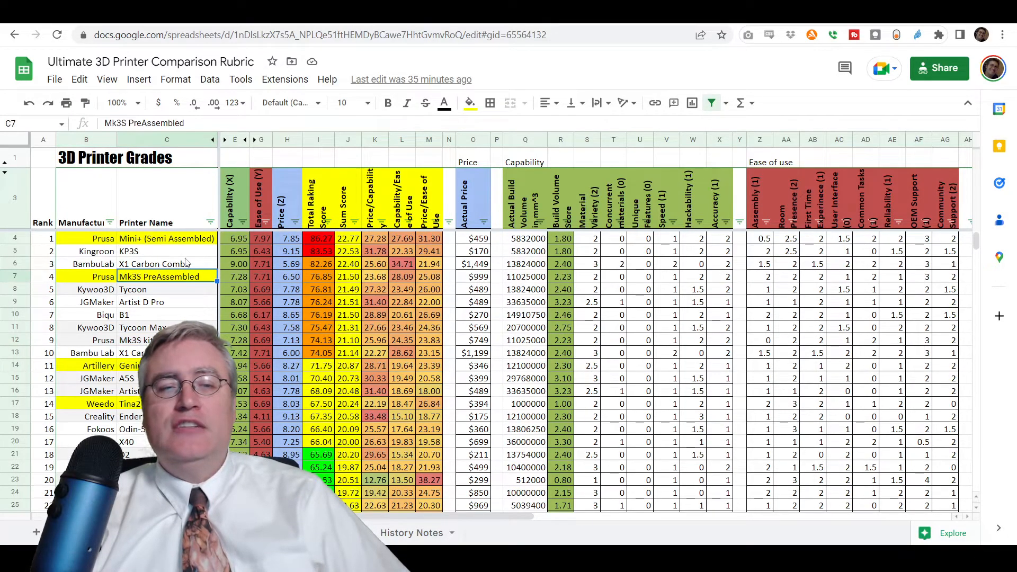
left_click(167, 264)
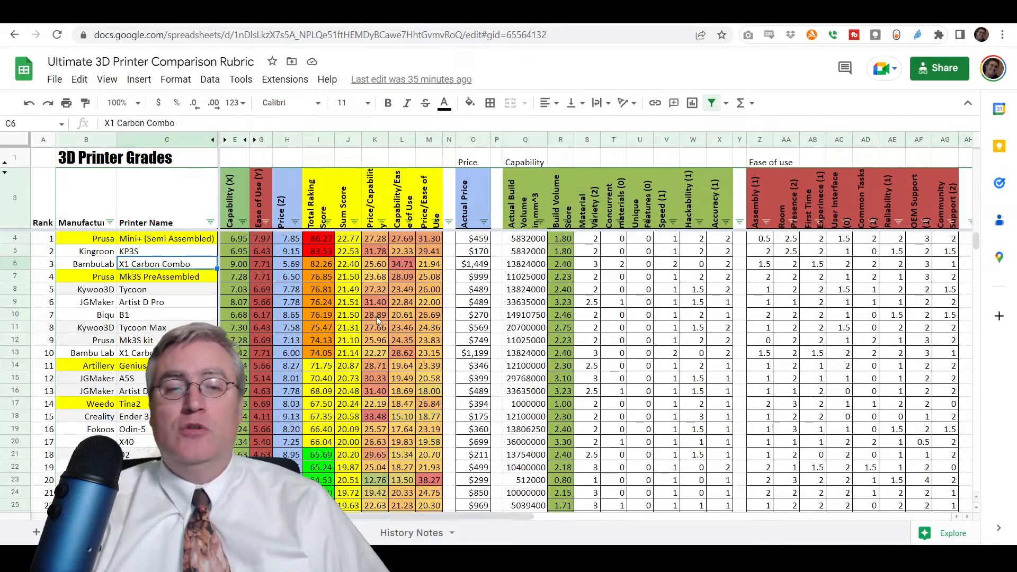
left_click(473, 264)
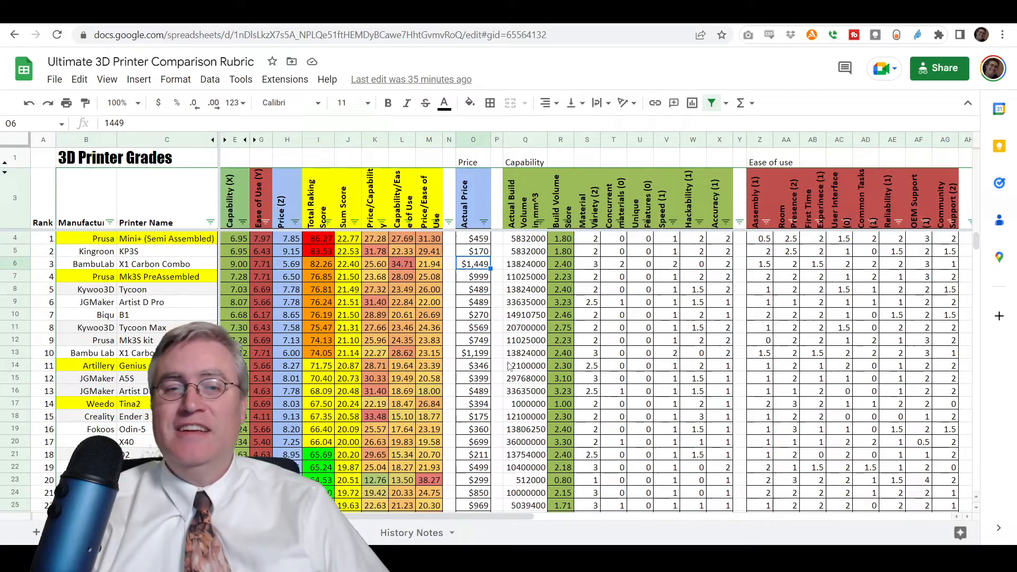
left_click(473, 276)
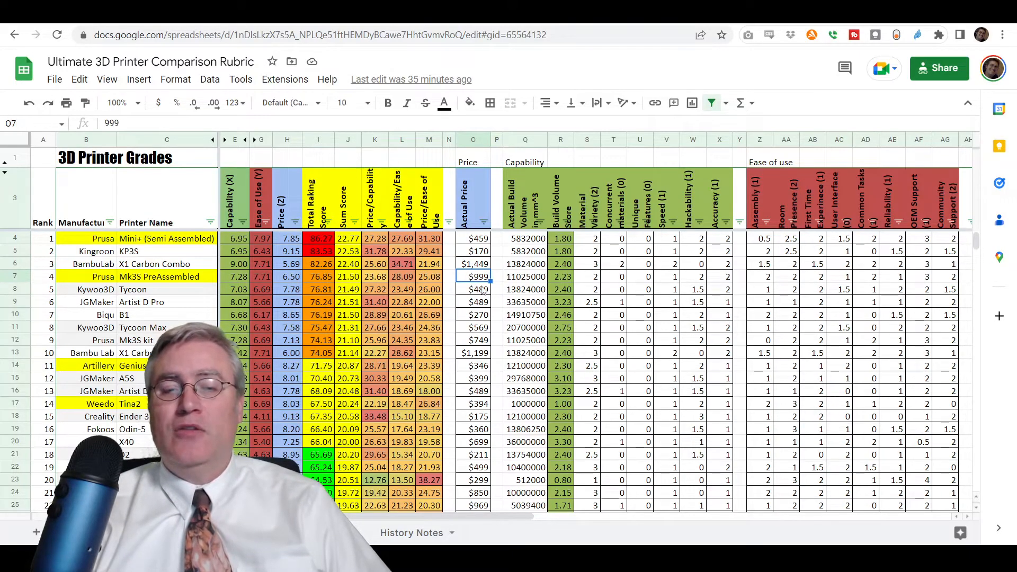
left_click(473, 263)
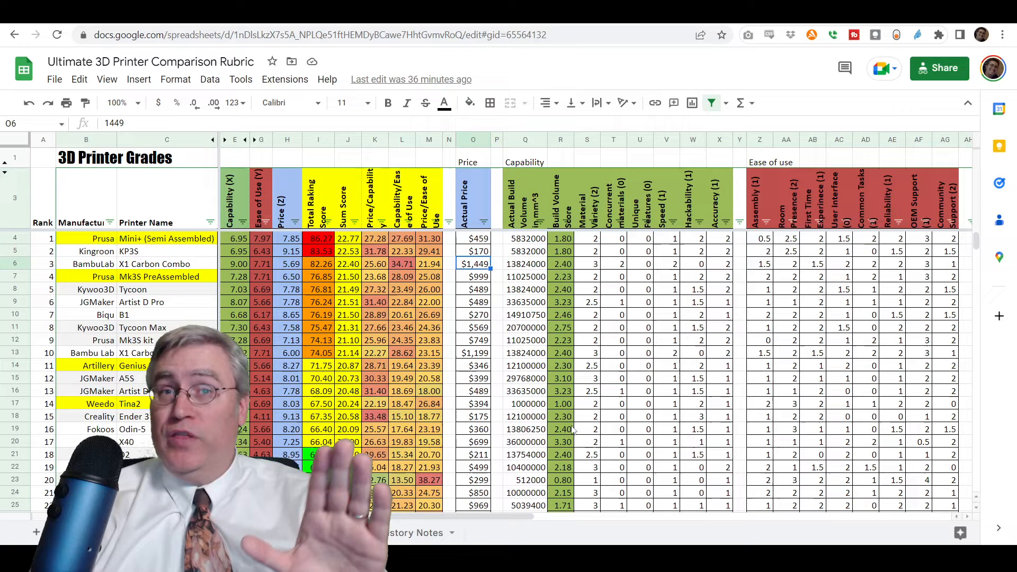
mouse_move(725, 408)
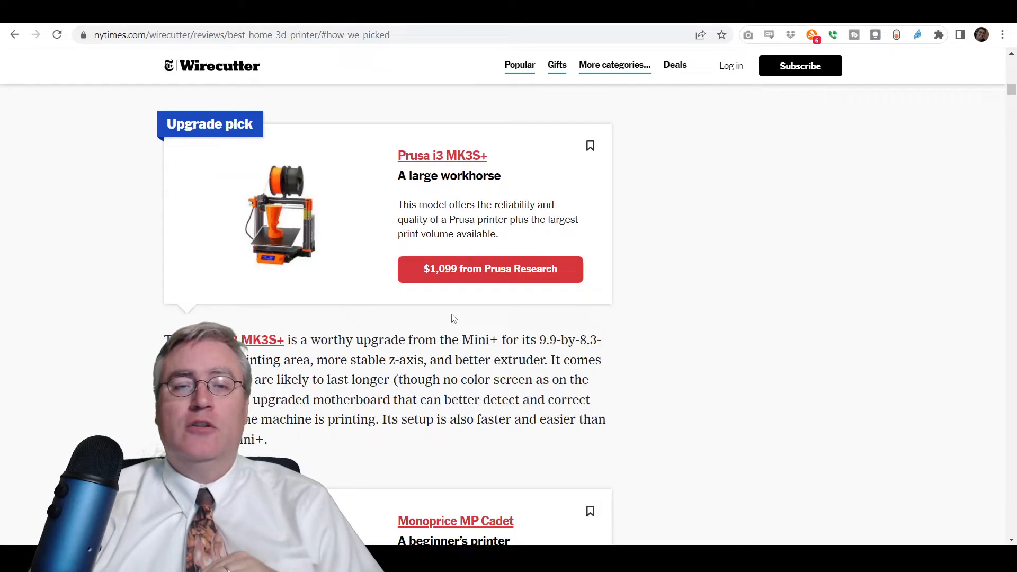
scroll("down", 3)
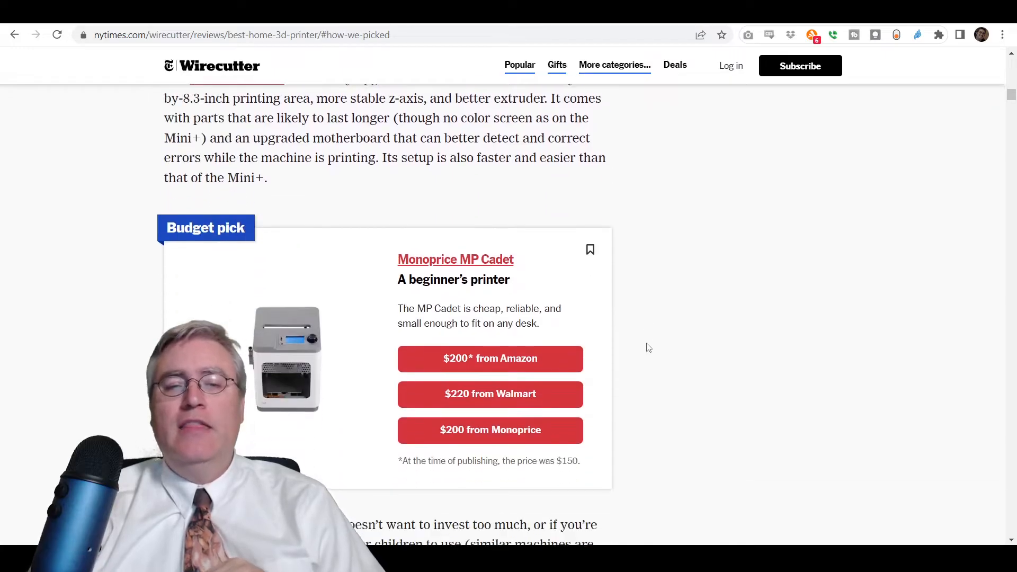
scroll("down", 3)
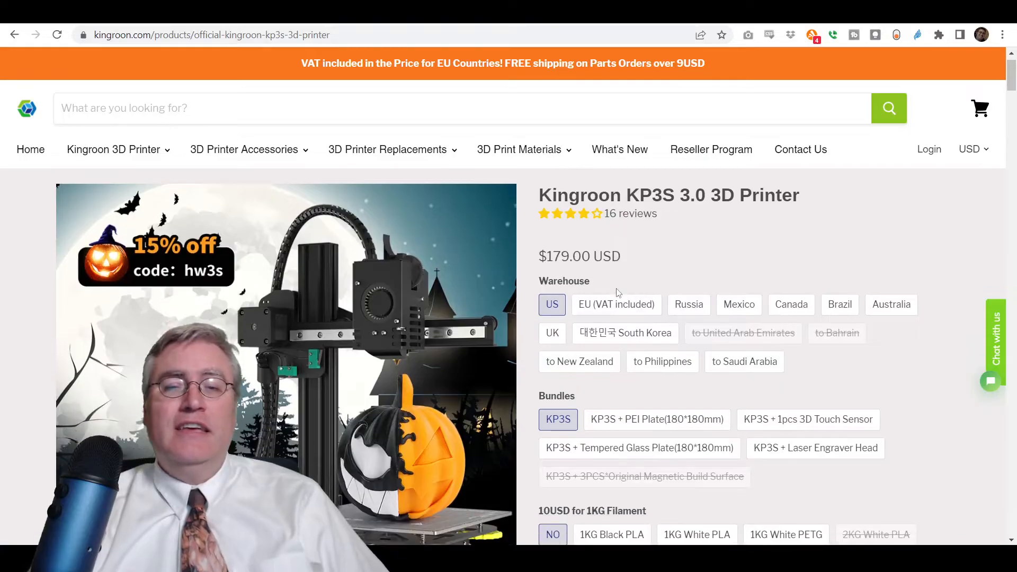
Browse the $179.00 KP3S 3.0 page's warehouse, bundle and filament options.
scroll("down", 3)
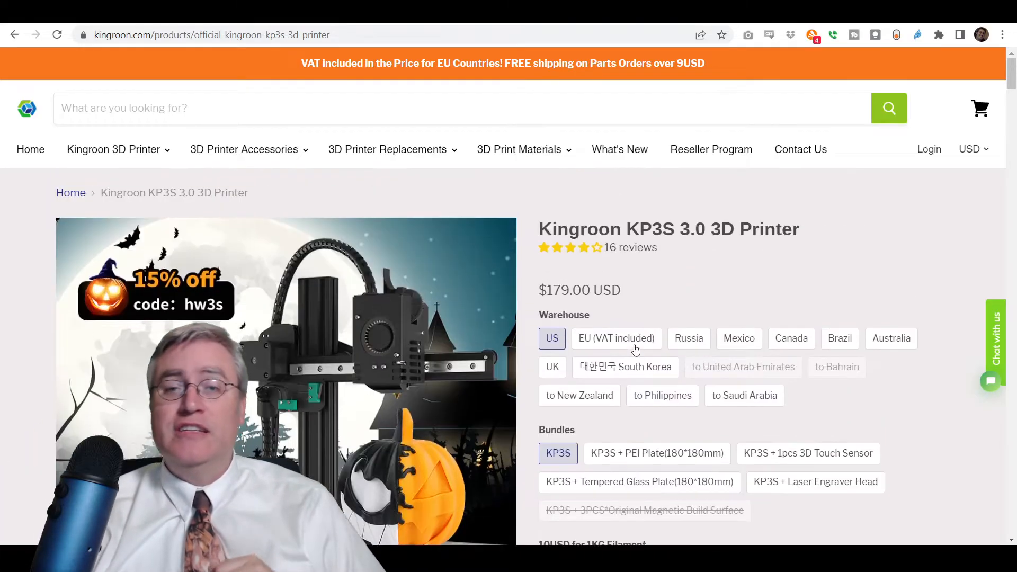
scroll("down", 3)
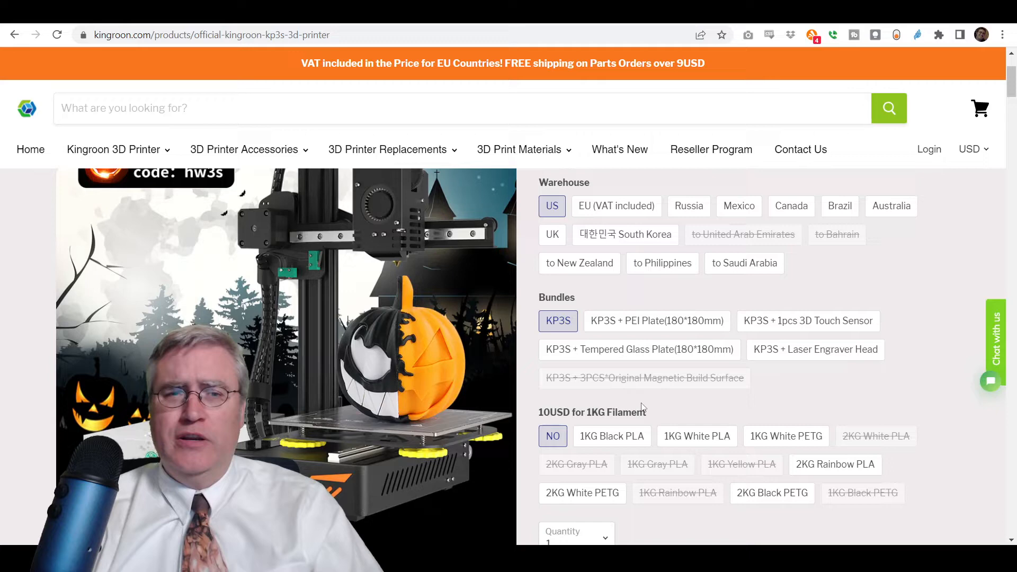
scroll("up", 3)
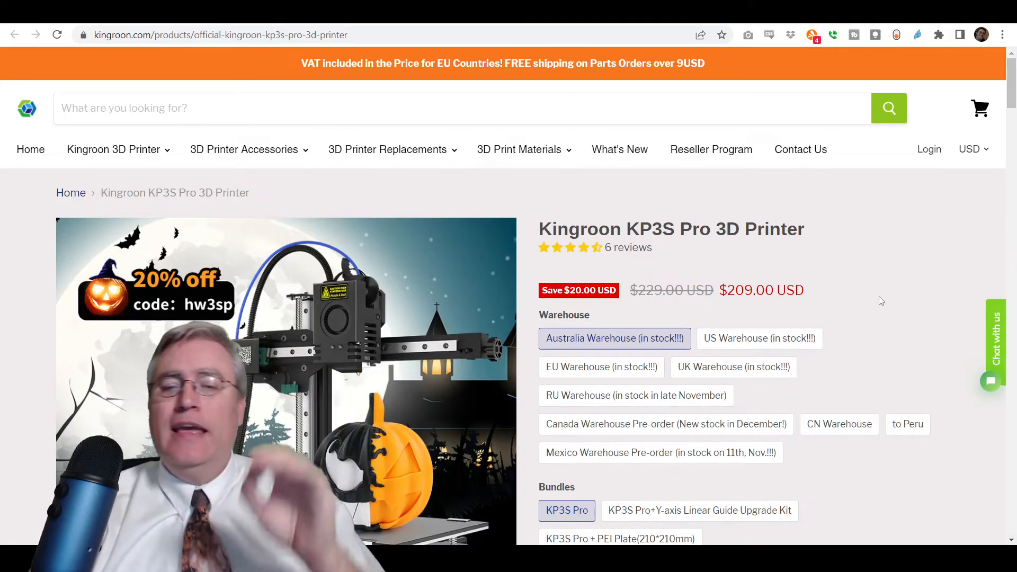
Scroll the KP3S Pro product page showing its $209.00 sale price, down from $229.00.
scroll("down", 3)
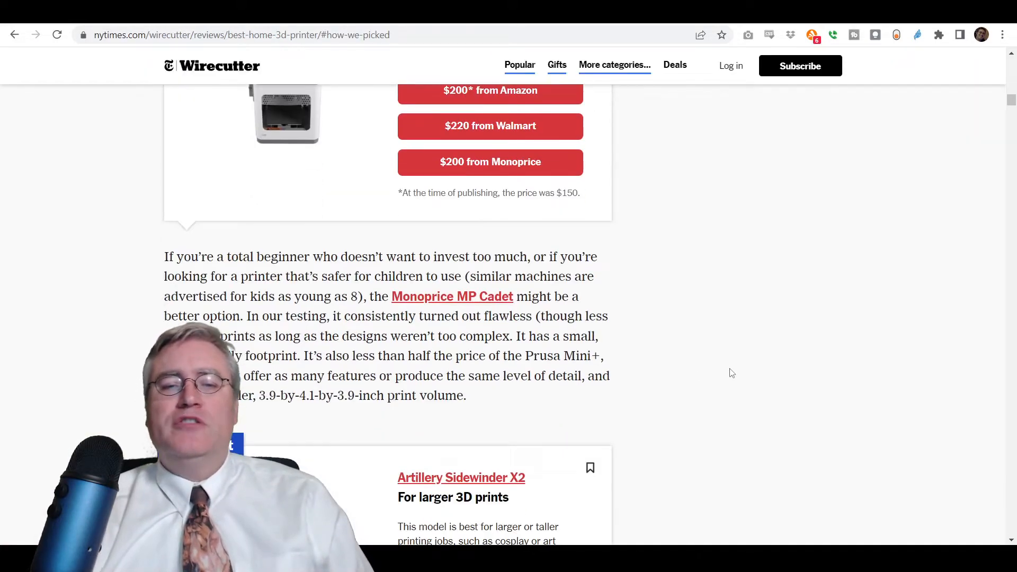
Scroll the guide to the Monoprice MP Cadet budget pick and its description.
scroll("up", 3)
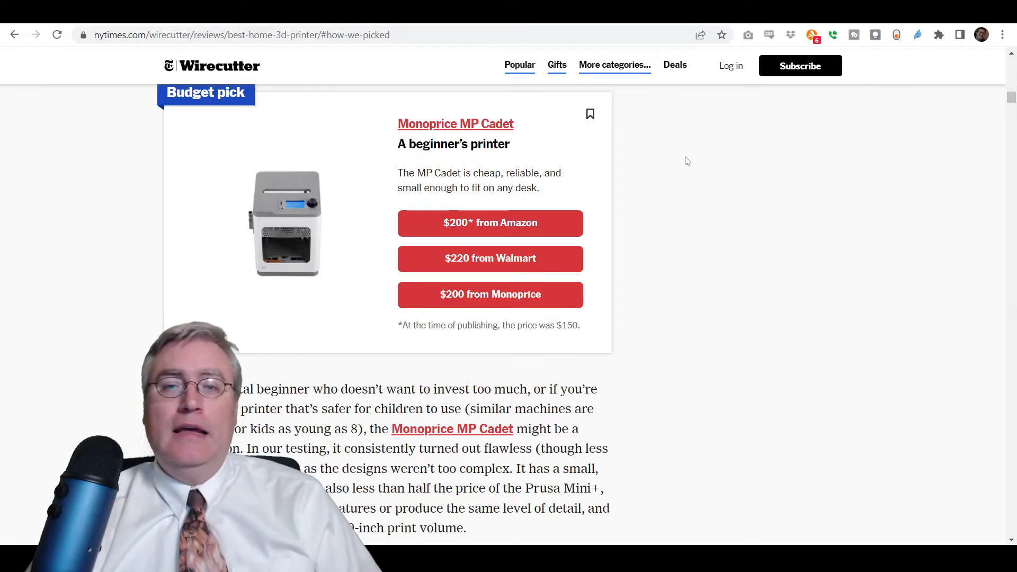
mouse_move(659, 150)
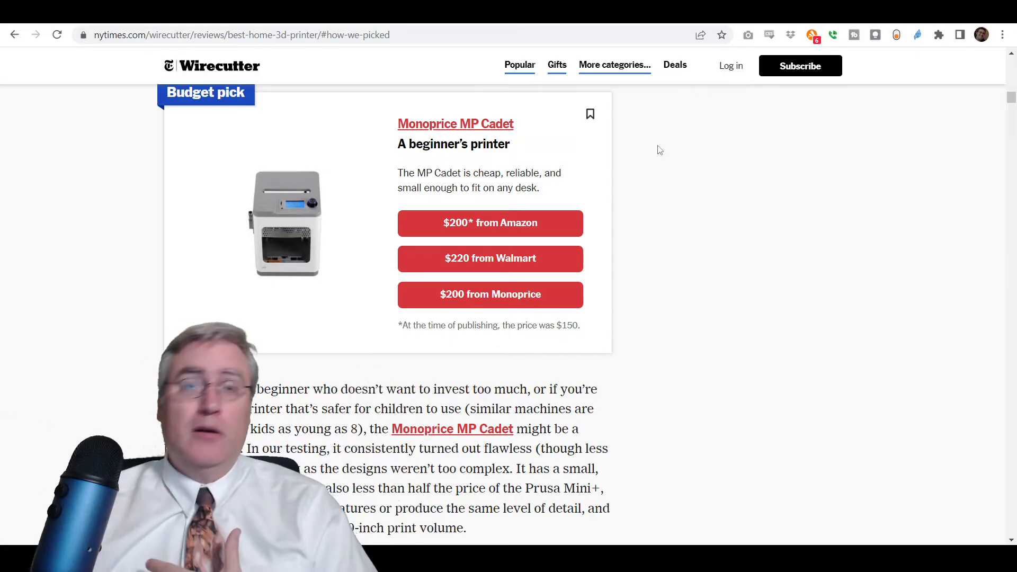
mouse_move(719, 226)
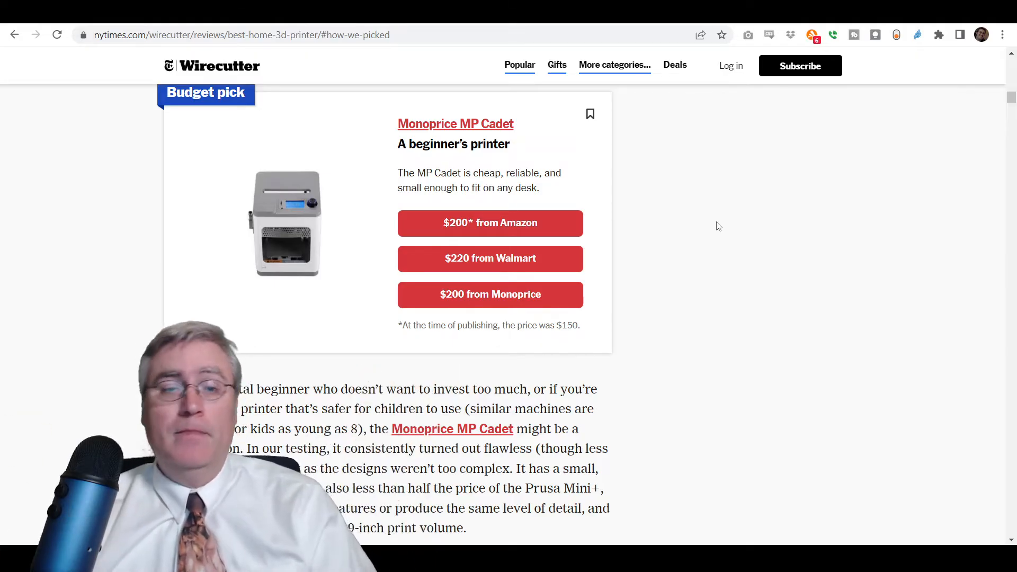
scroll("down", 3)
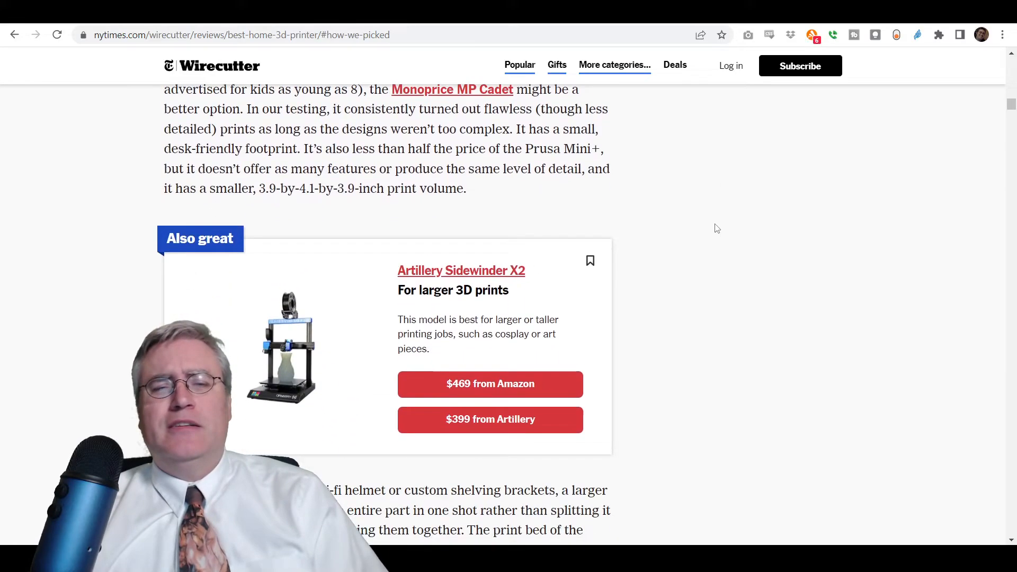
Scroll to the 'Also great' Artillery Sidewinder X2 card for larger prints.
scroll("down", 3)
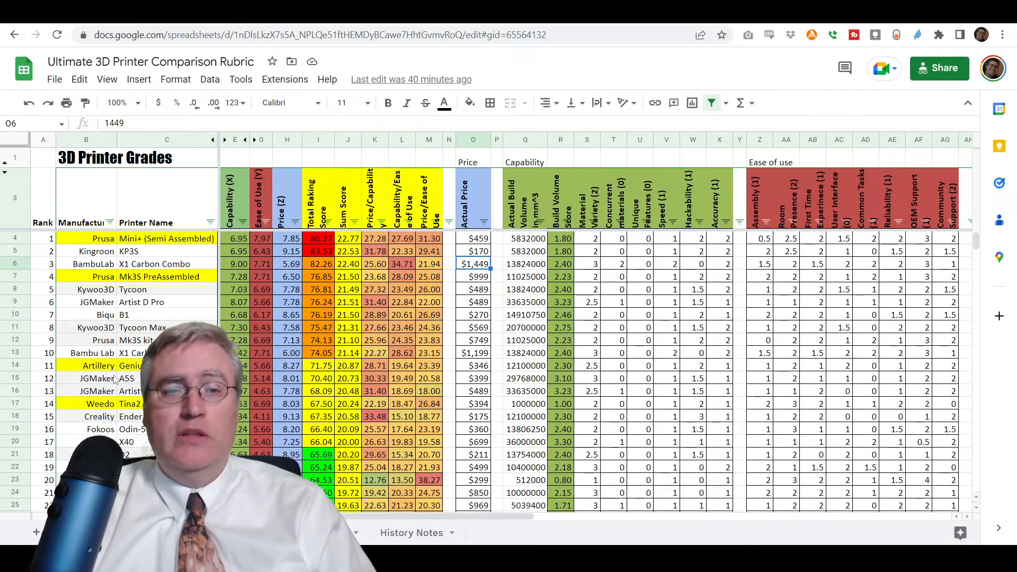
Select the Bambu Lab X1 Carbon entry, ranked tenth at an actual price of $1,199.
left_click(97, 365)
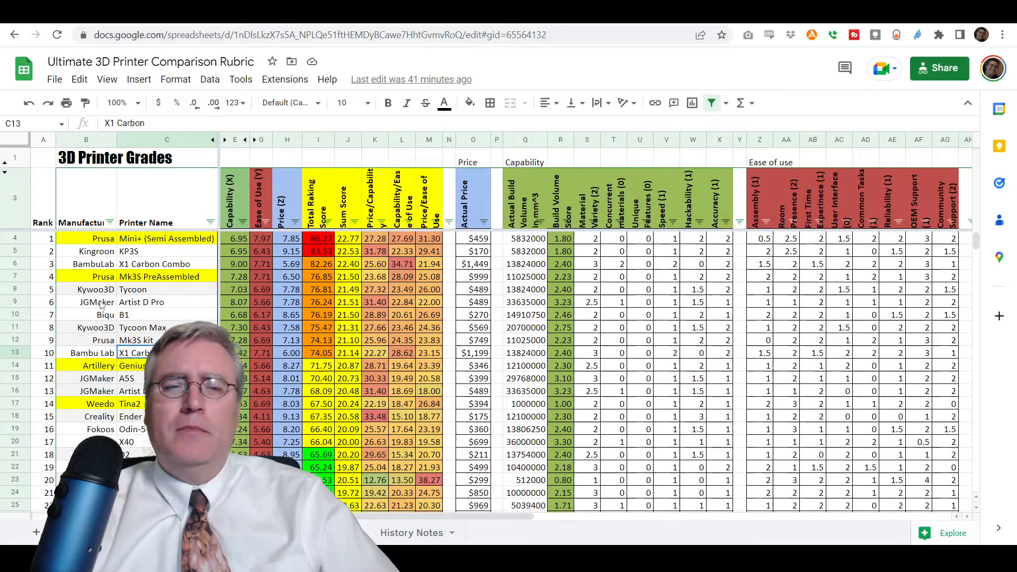
left_click(85, 303)
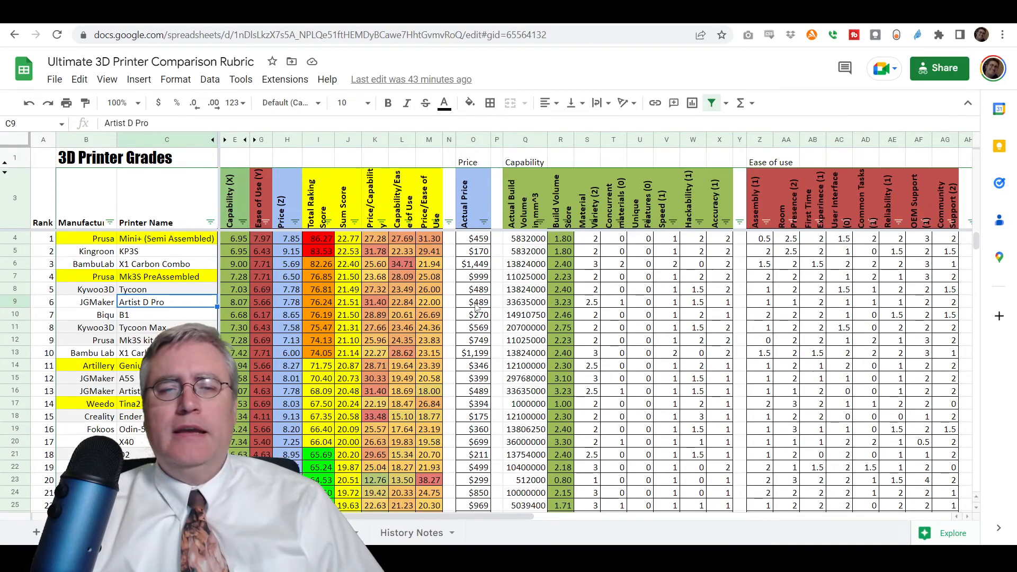
left_click(473, 302)
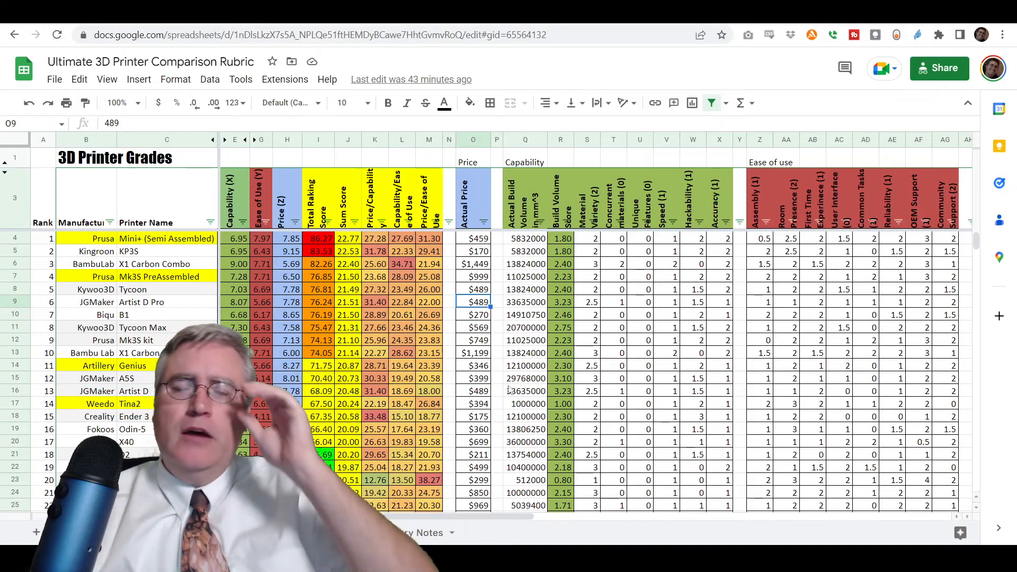